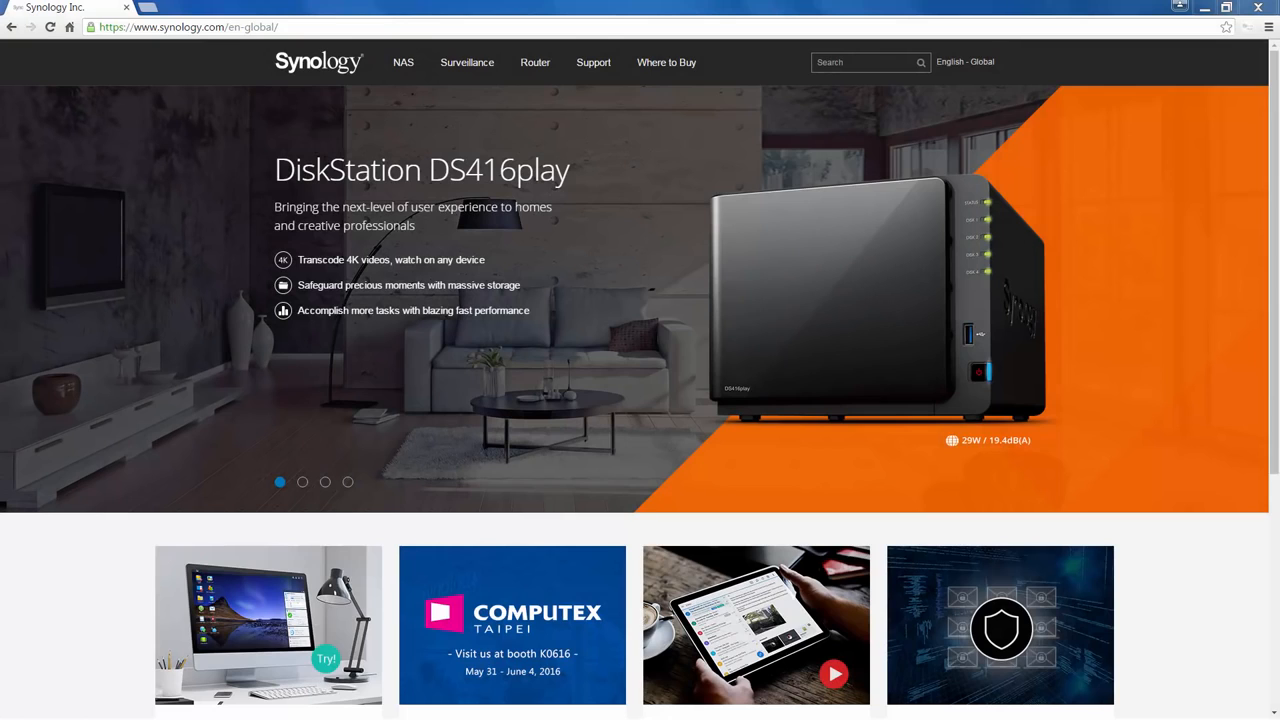
# Step: Navigate from the Synology home page via Support to the Download Center
pyautogui.click(180, 28)
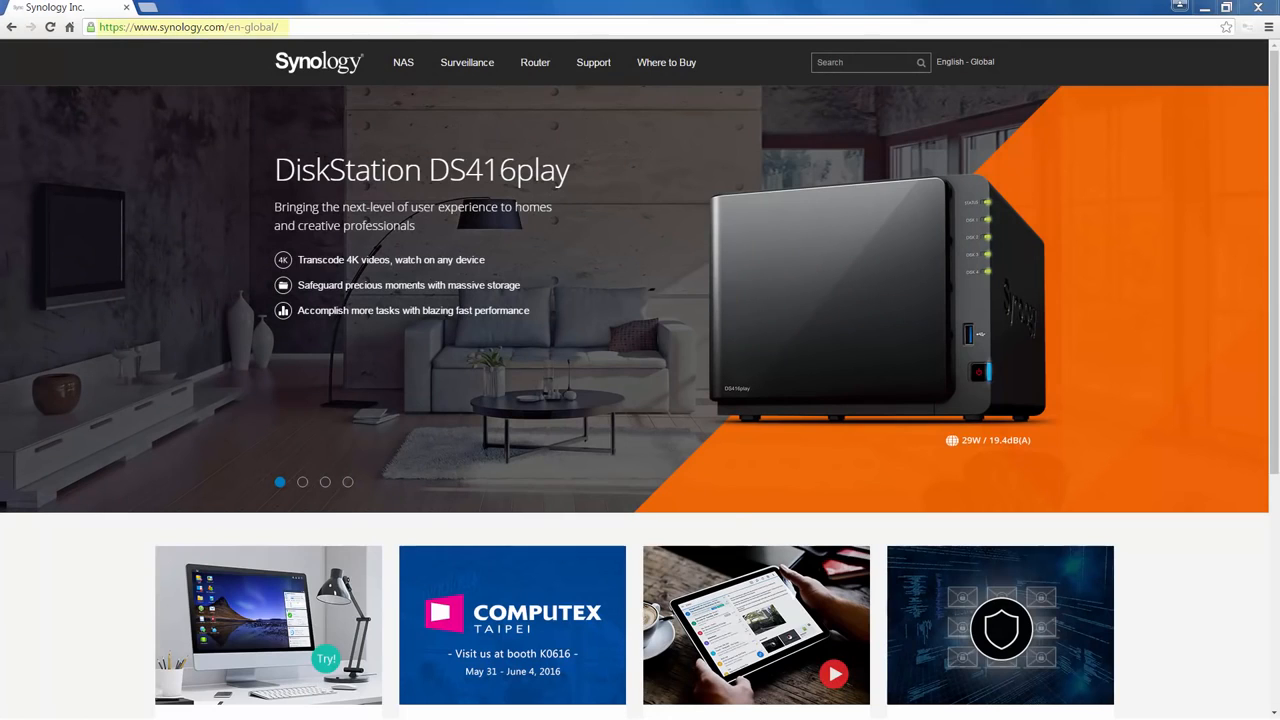
pyautogui.moveTo(592, 62)
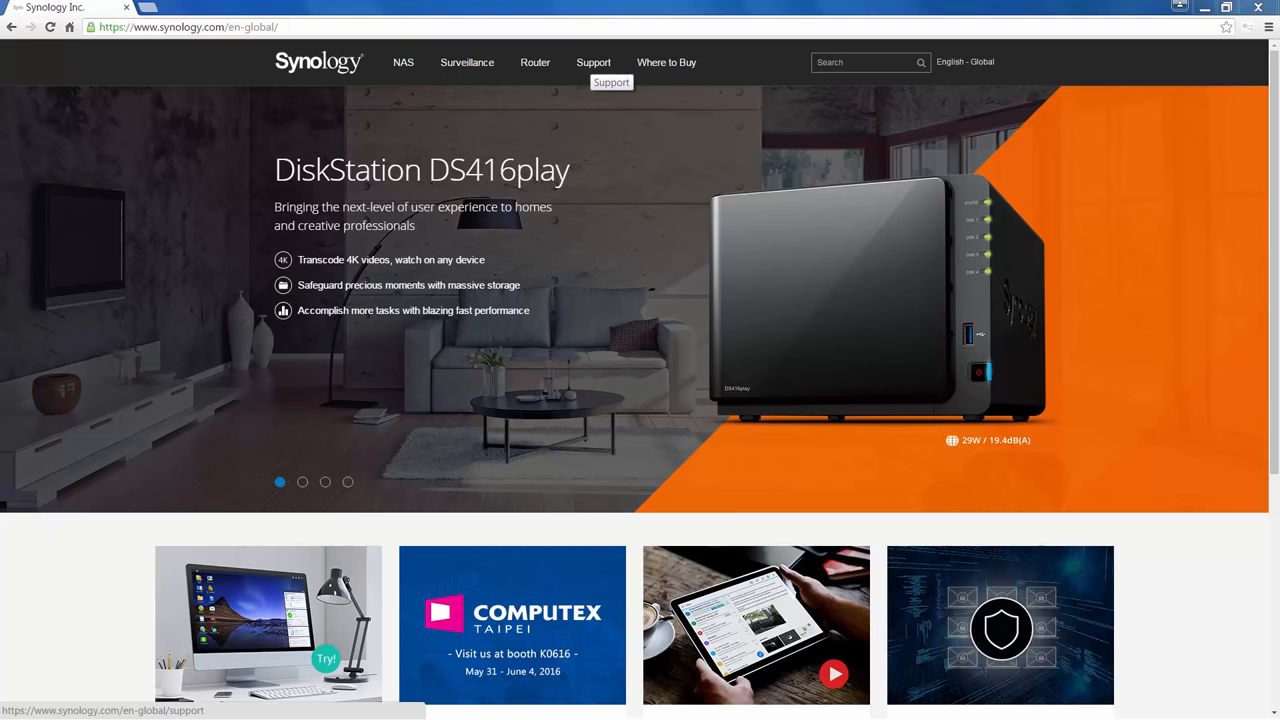
pyautogui.click(592, 62)
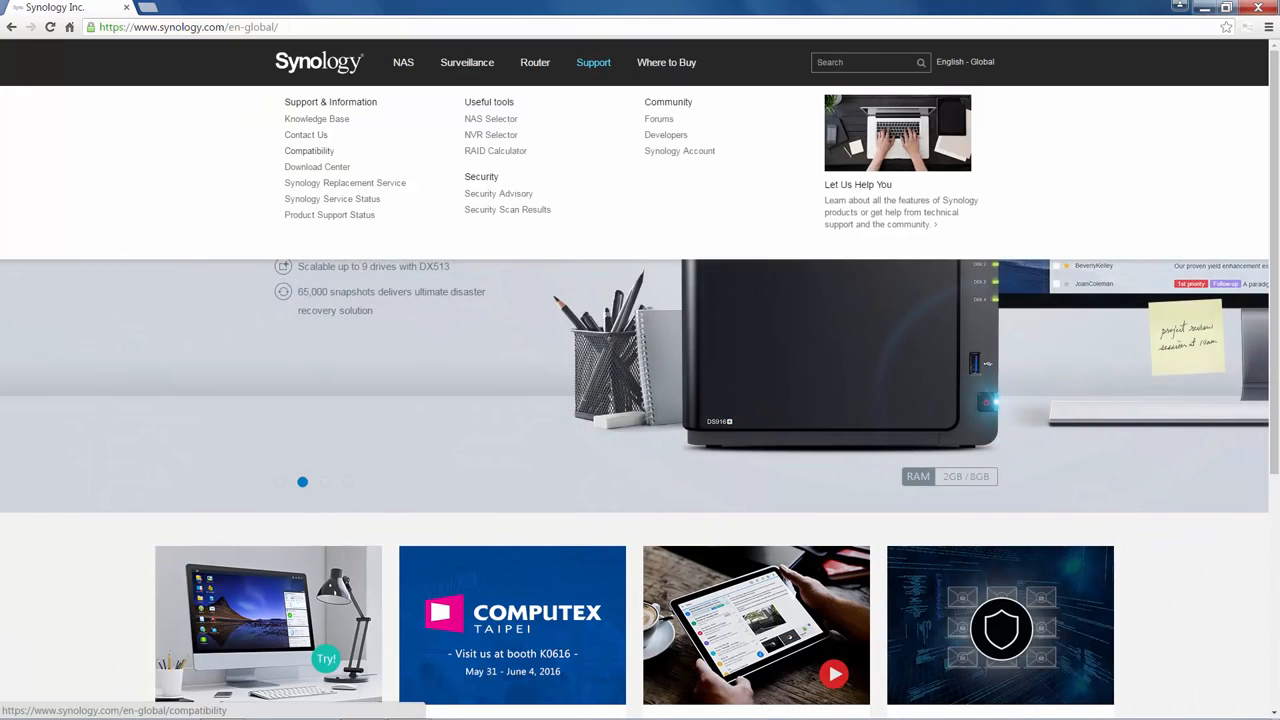
pyautogui.click(316, 166)
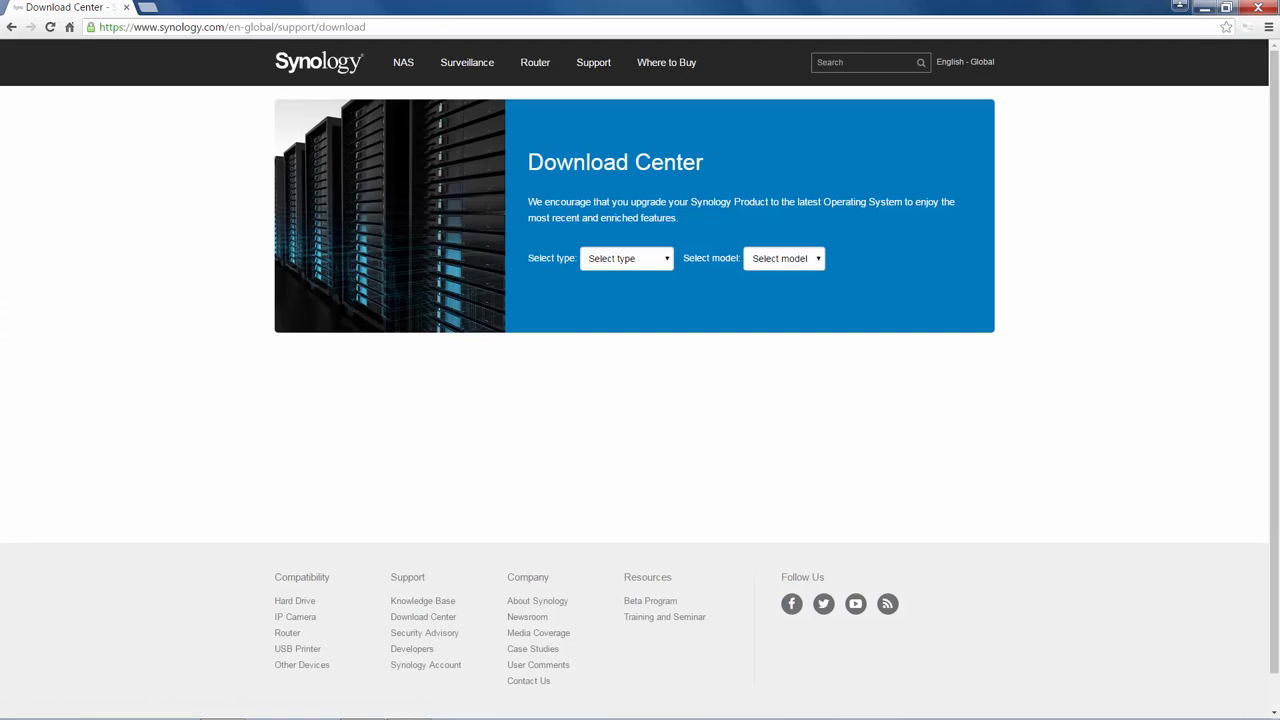
# Step: Choose the 2-bay product type and the DS716+ model to list its downloads
pyautogui.click(796, 258)
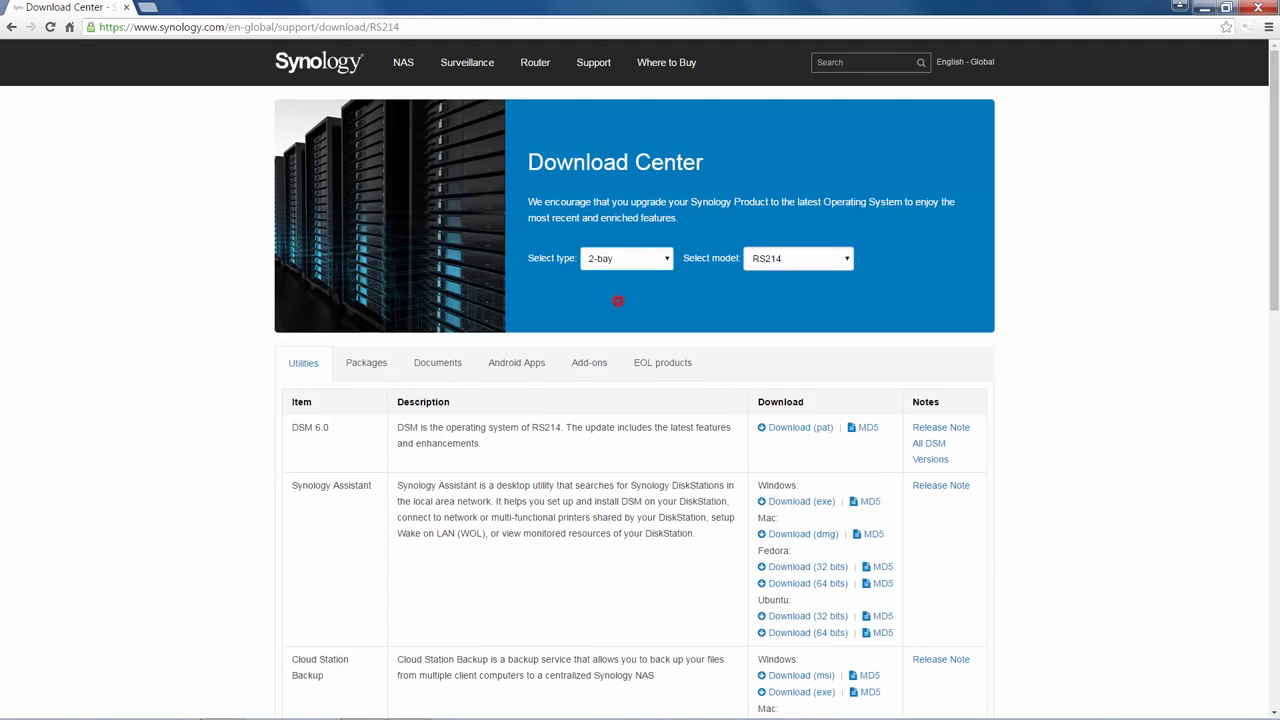
pyautogui.click(796, 258)
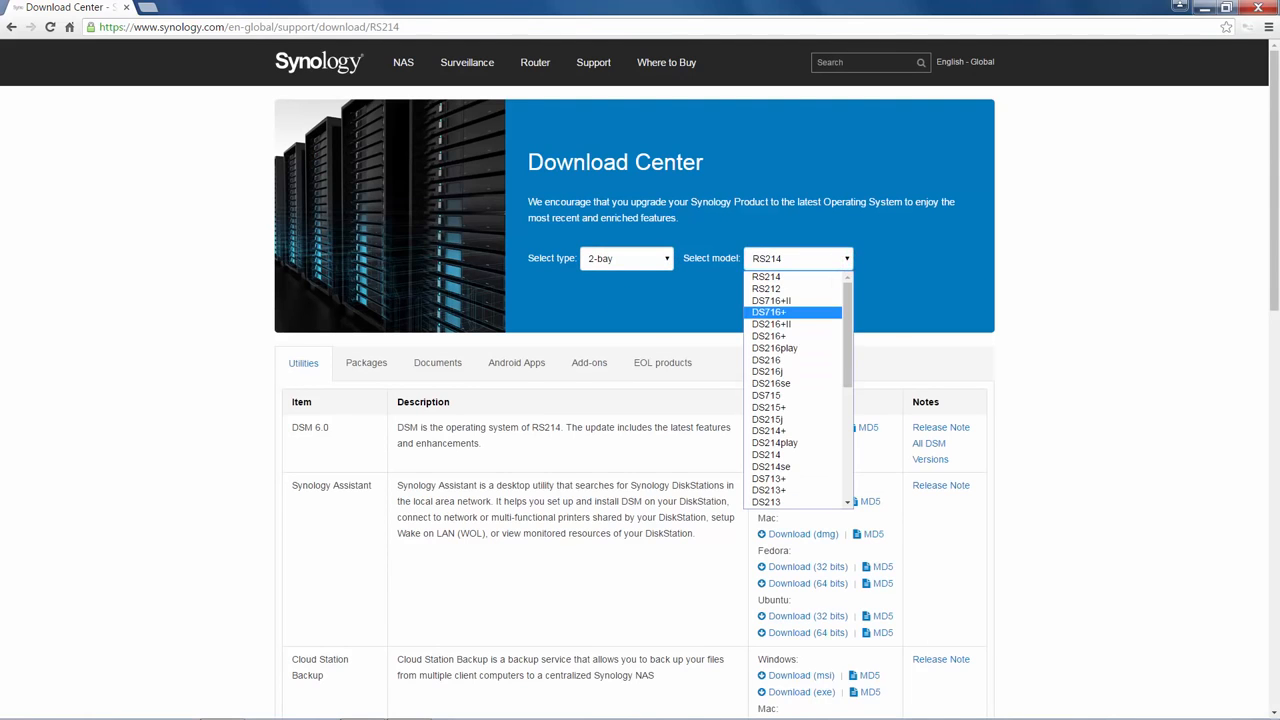
pyautogui.click(784, 312)
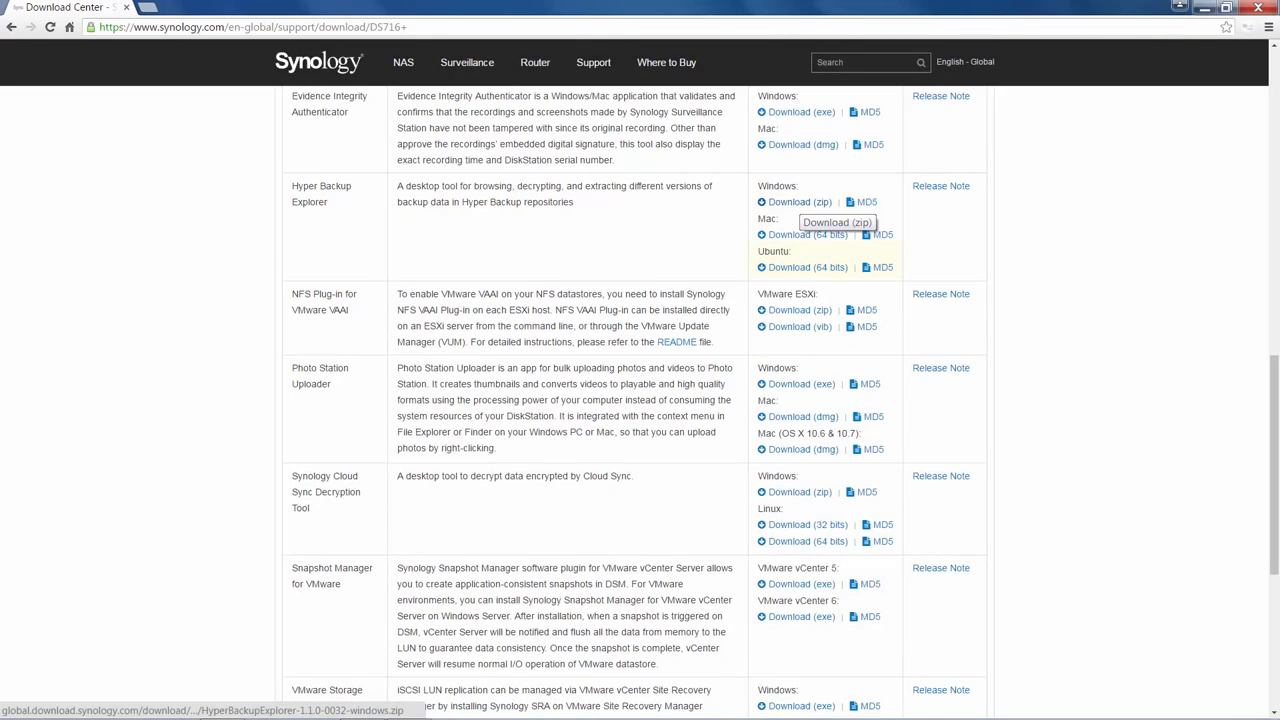
# Step: Download the Hyper Backup Explorer Windows zip and launch HyperBackupExplorer.exe from the extracted folder
pyautogui.click(794, 200)
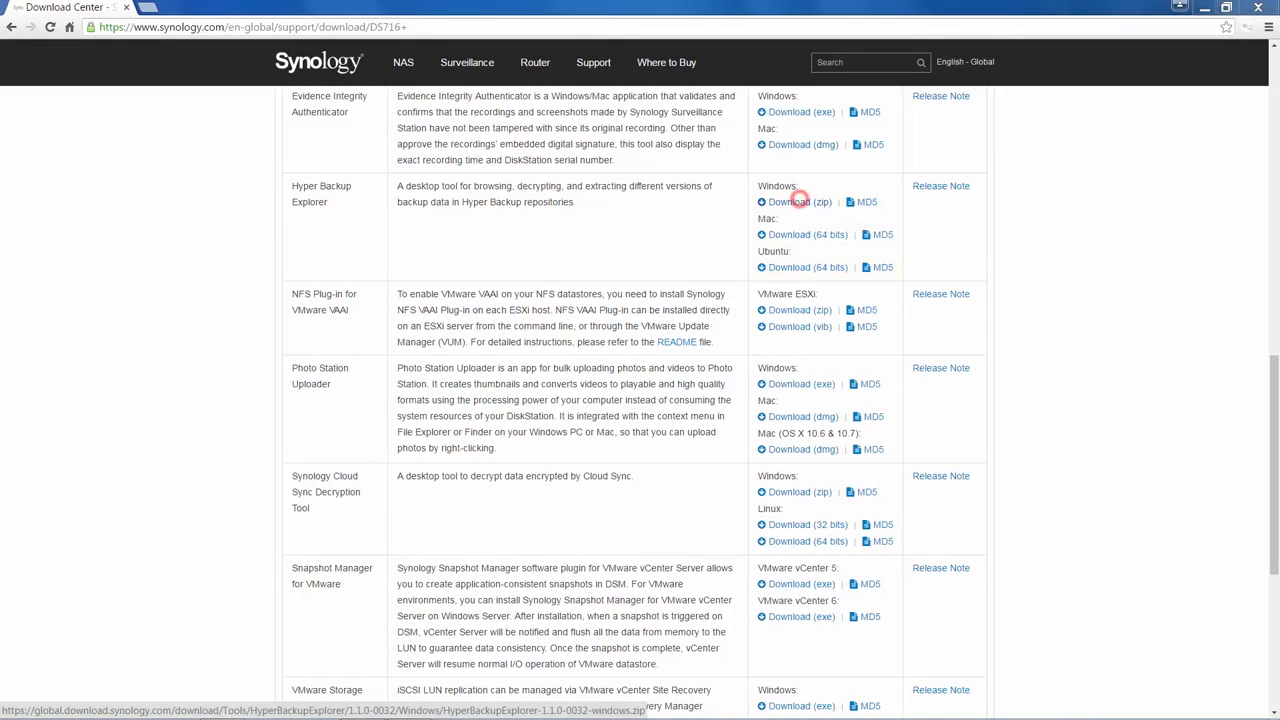
pyautogui.click(792, 200)
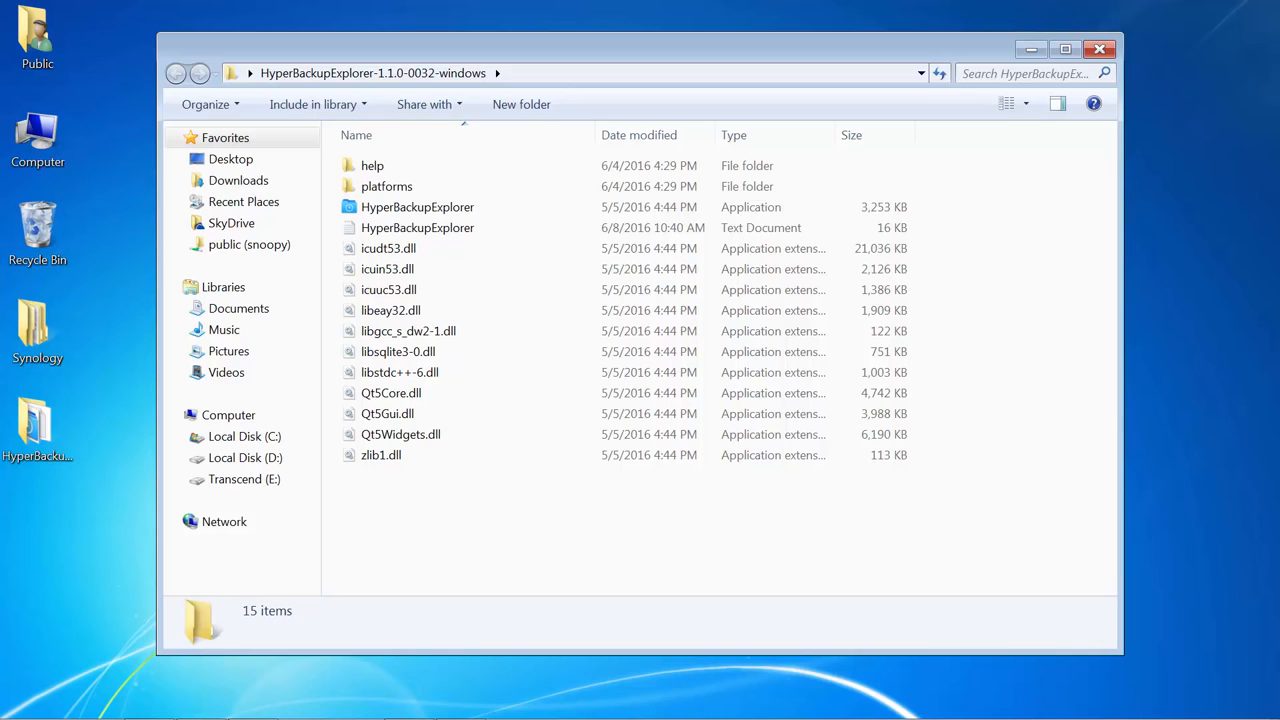
pyautogui.click(416, 206)
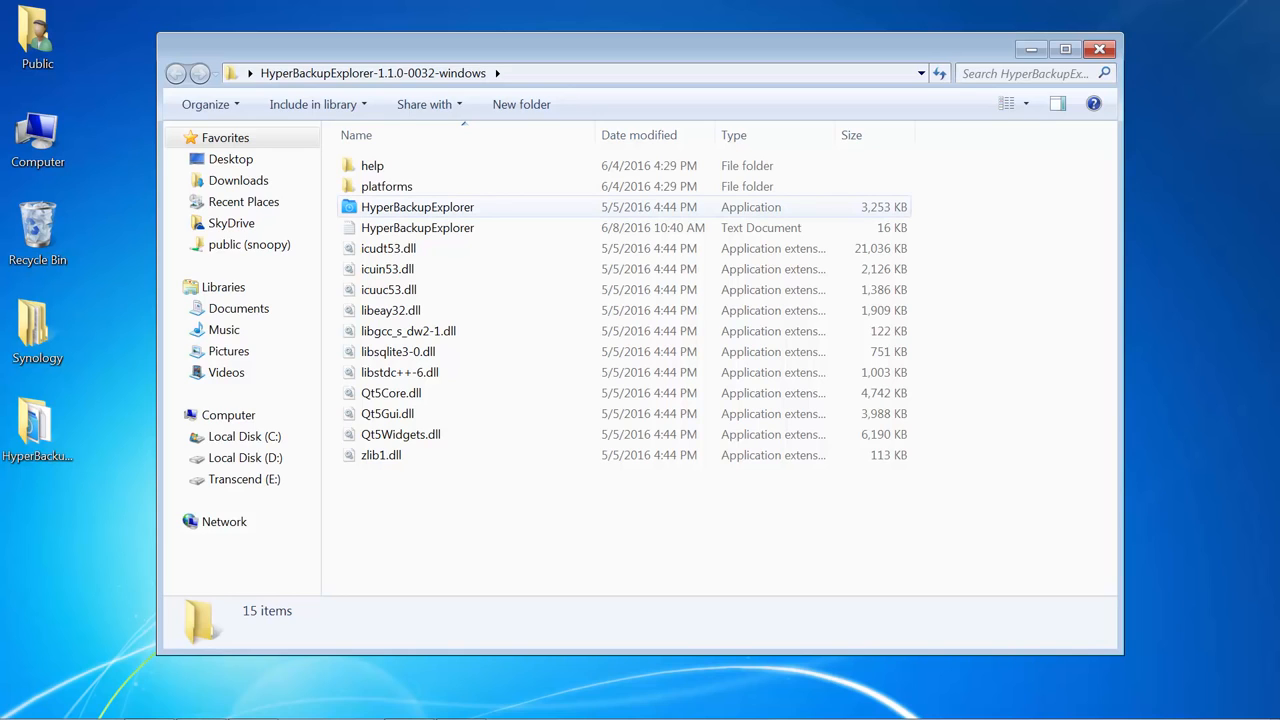
pyautogui.doubleClick(416, 206)
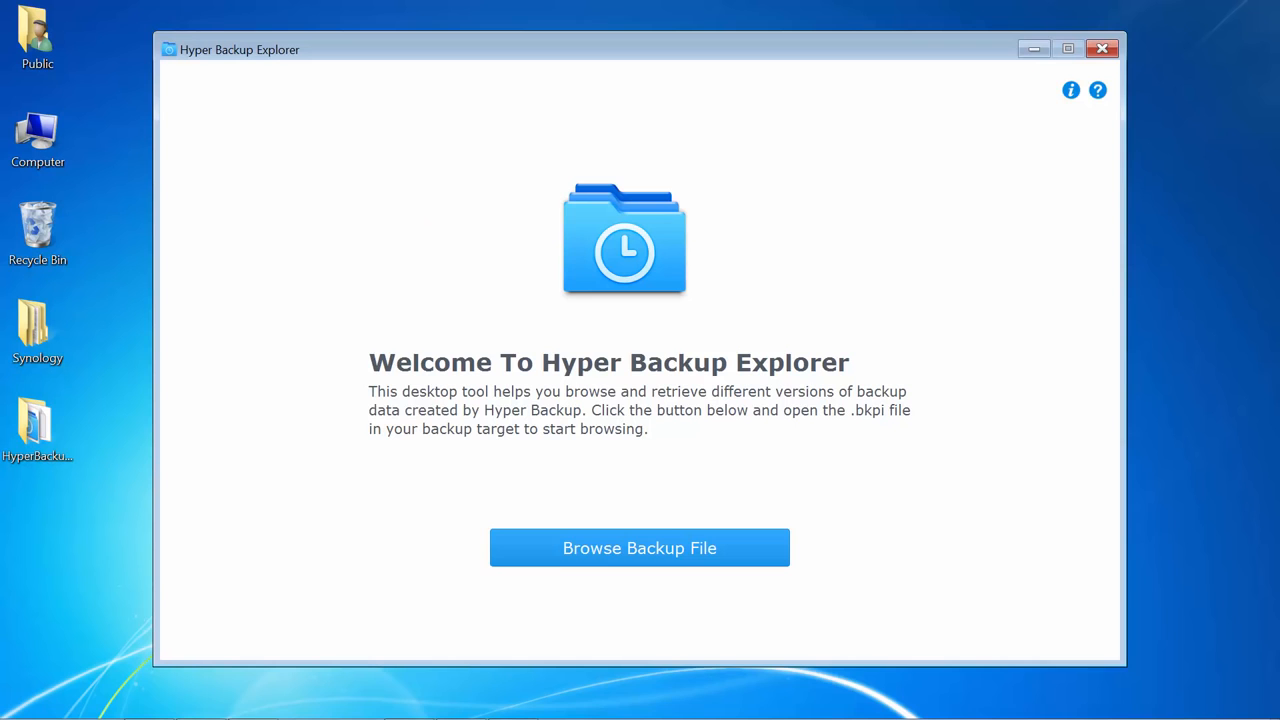
# Step: Browse to Transcend (E:) > My Backup and open SynologyHyperBackup.bkpi
pyautogui.click(640, 548)
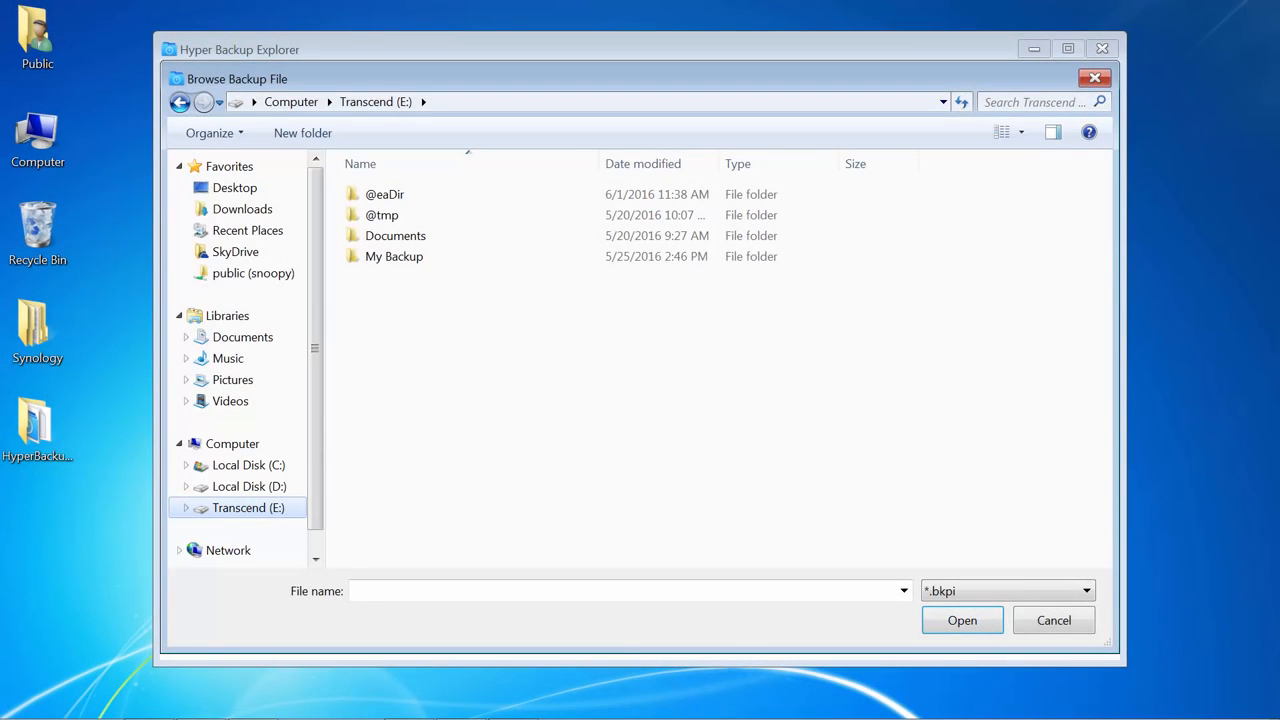
pyautogui.click(396, 256)
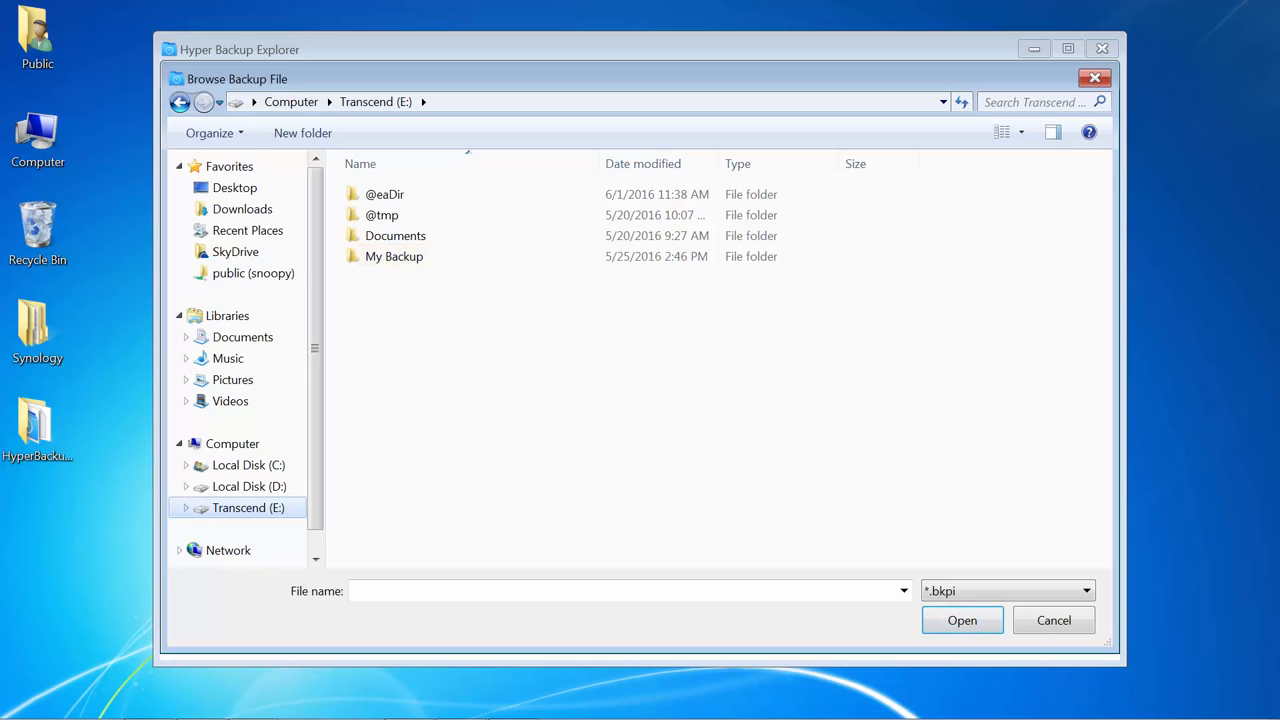
pyautogui.doubleClick(396, 256)
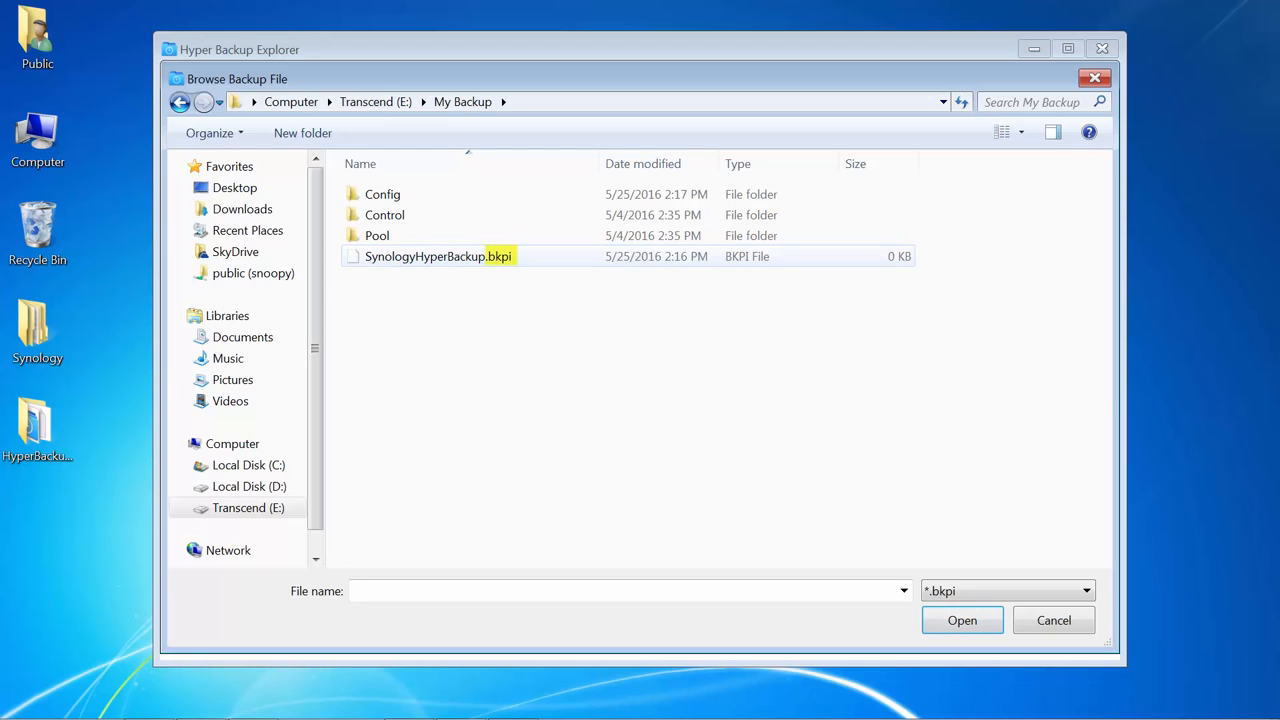
pyautogui.click(962, 620)
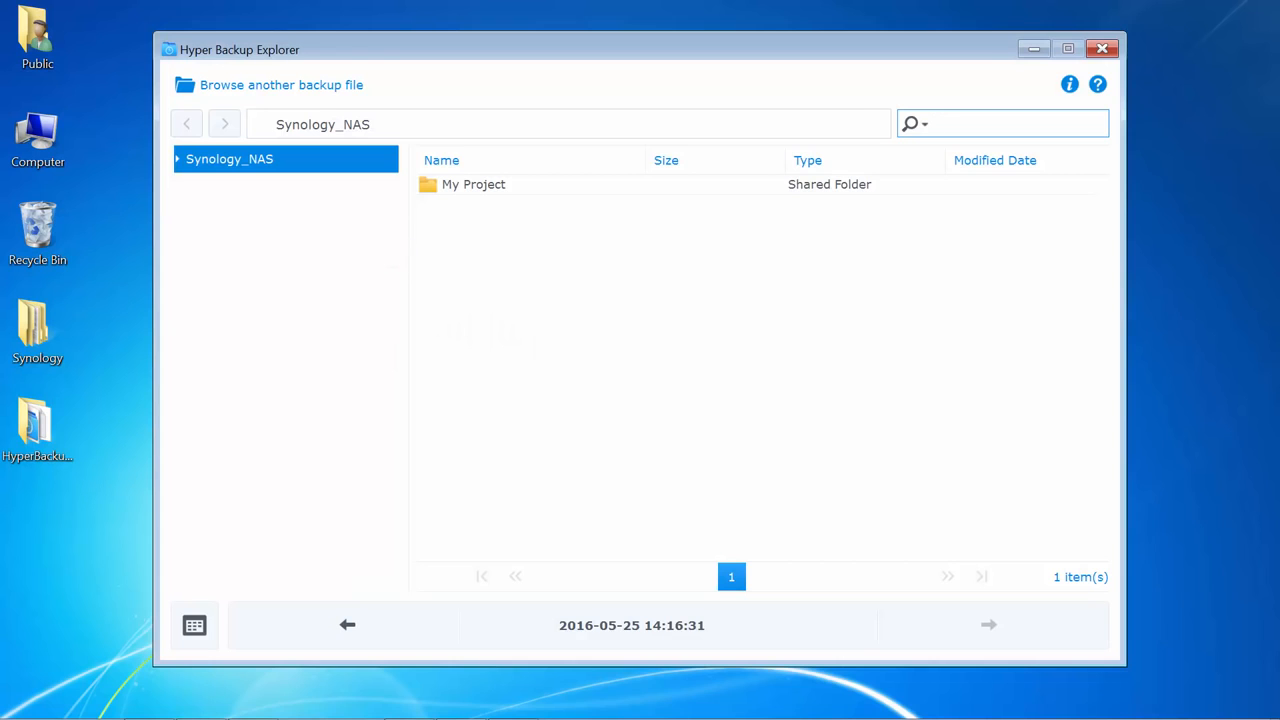
pyautogui.doubleClick(472, 184)
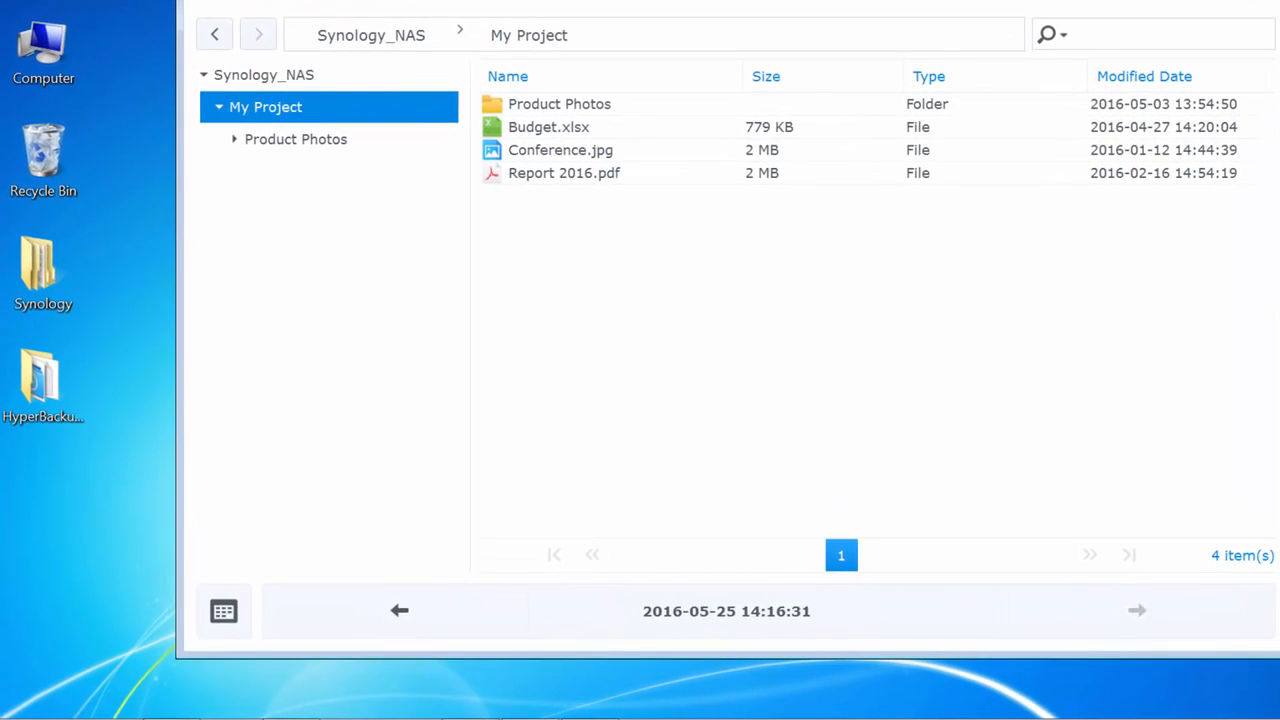
pyautogui.click(224, 610)
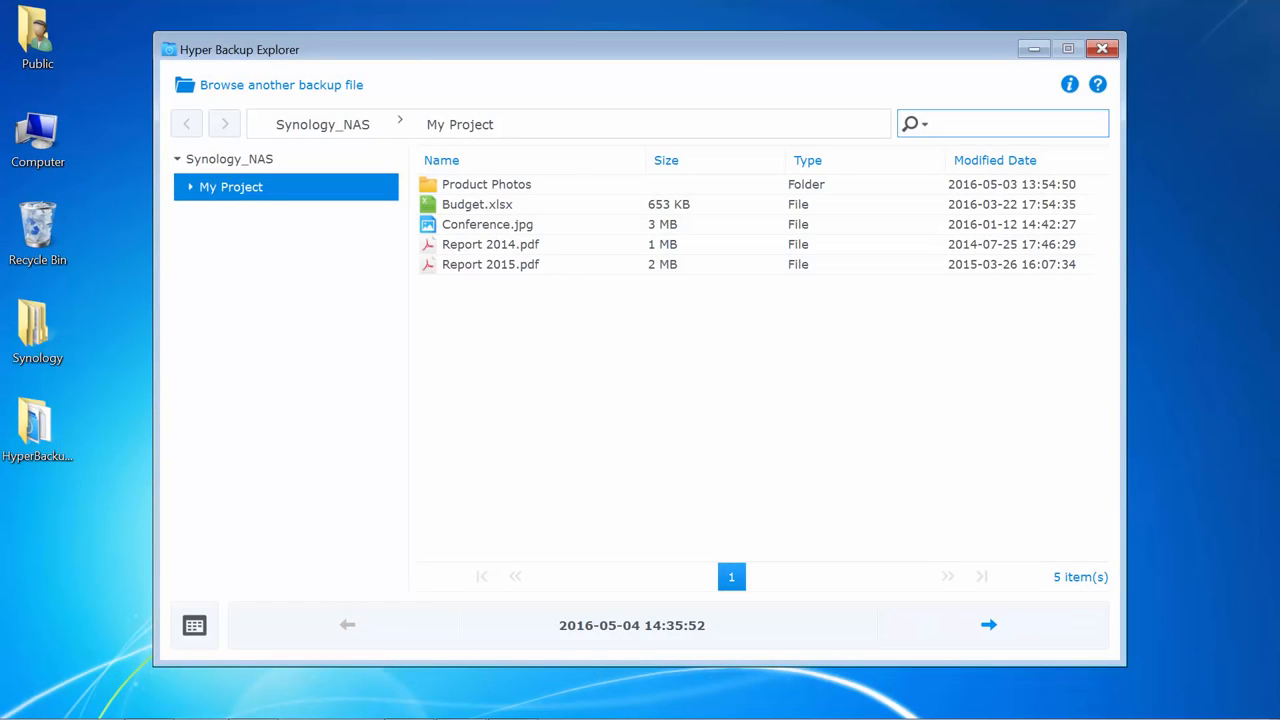
pyautogui.click(988, 624)
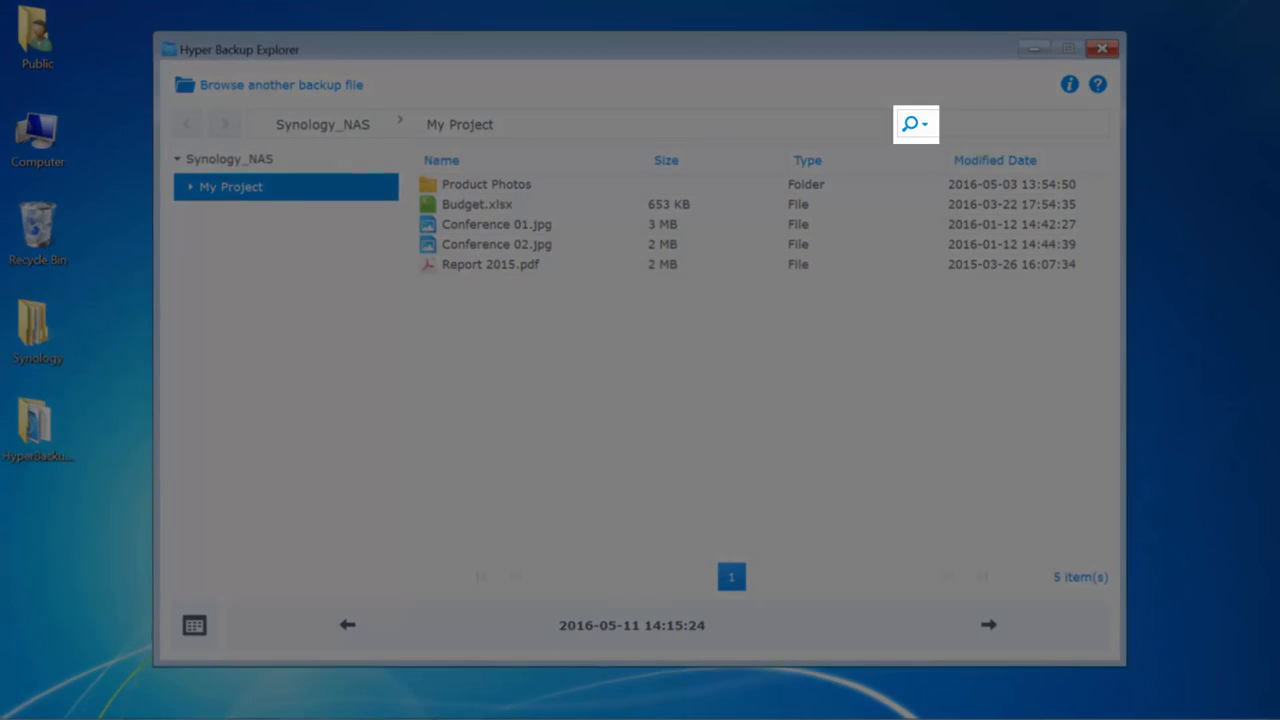
pyautogui.click(914, 124)
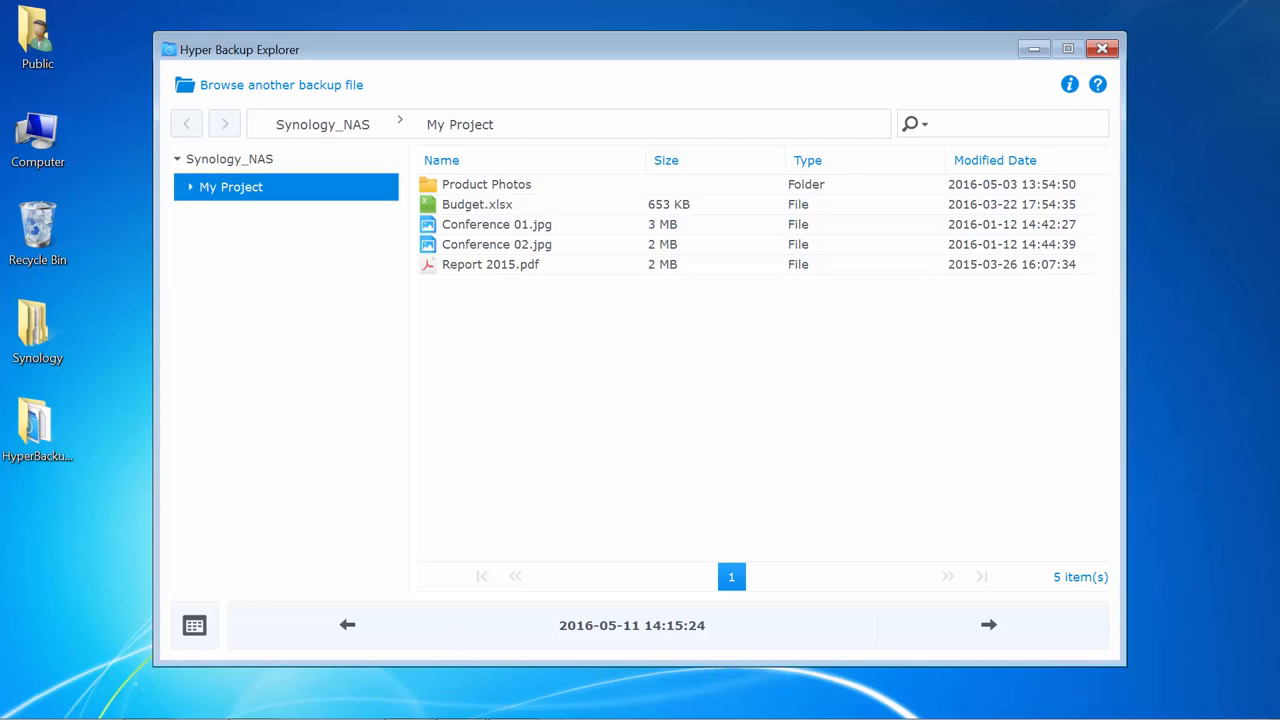
# Step: Bring up the Copy to action for Report 2015.pdf via its context menu
pyautogui.rightClick(492, 264)
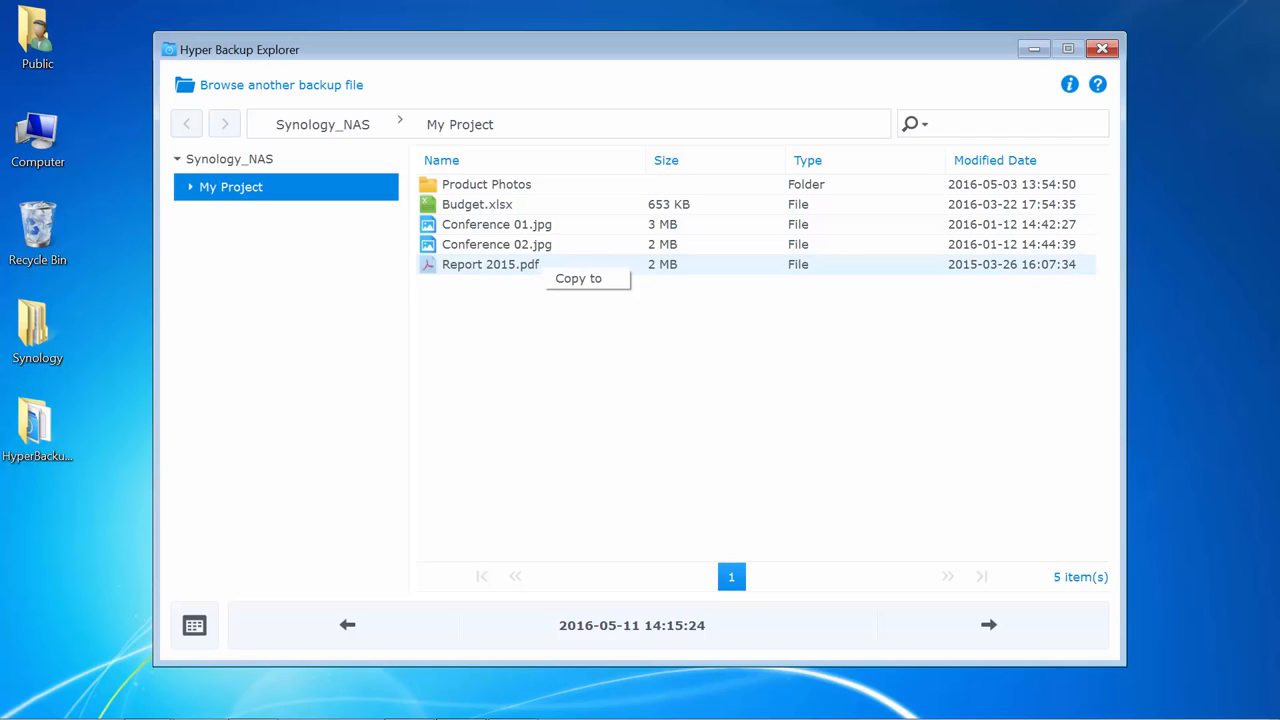
pyautogui.moveTo(586, 278)
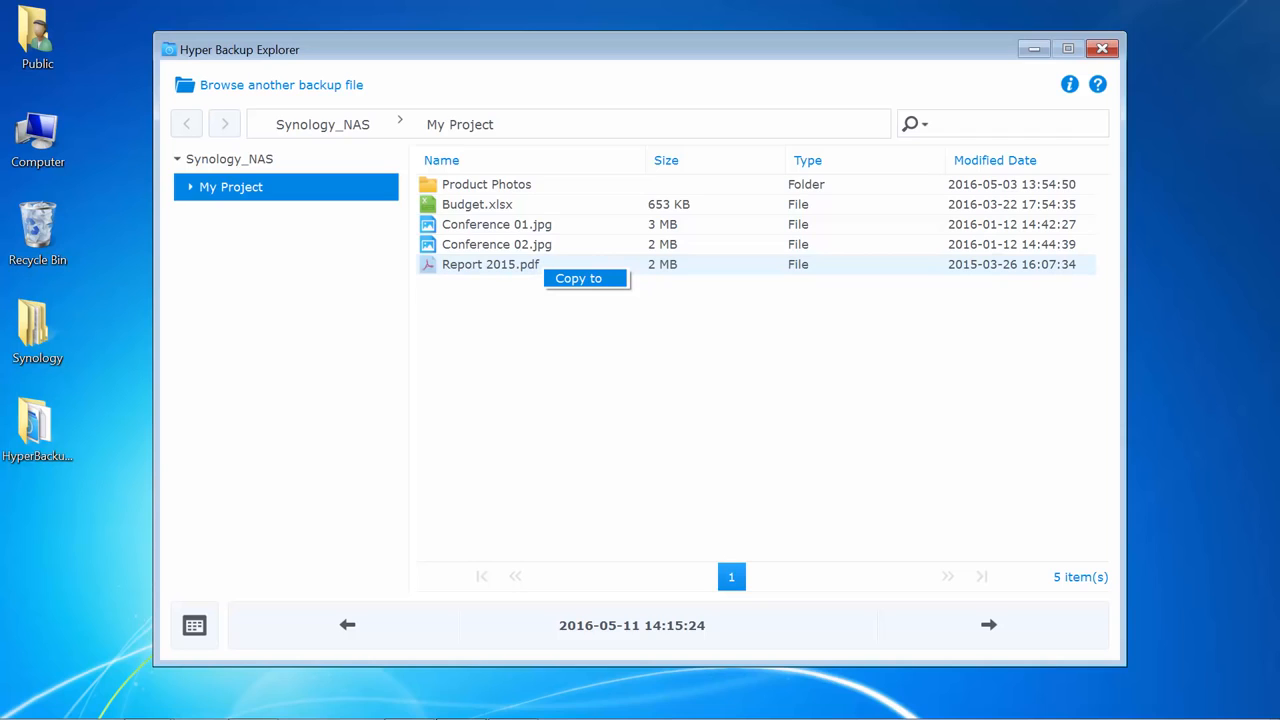